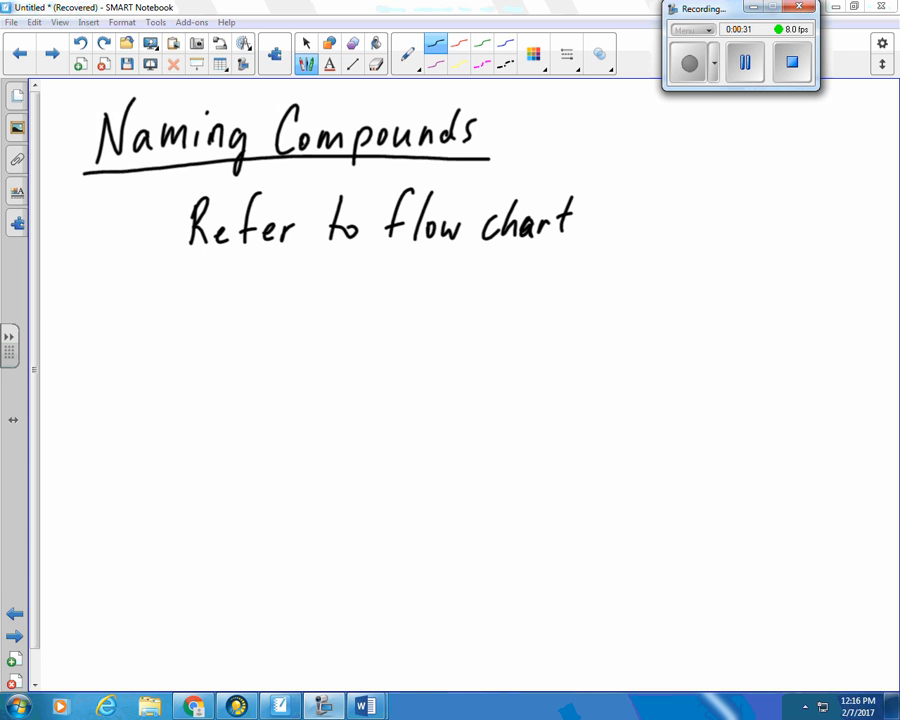
- Bring the 'Naming compounds Flow chart' document to the front from the taskbar
{"action": "left_click", "coordinate": [364, 707]}
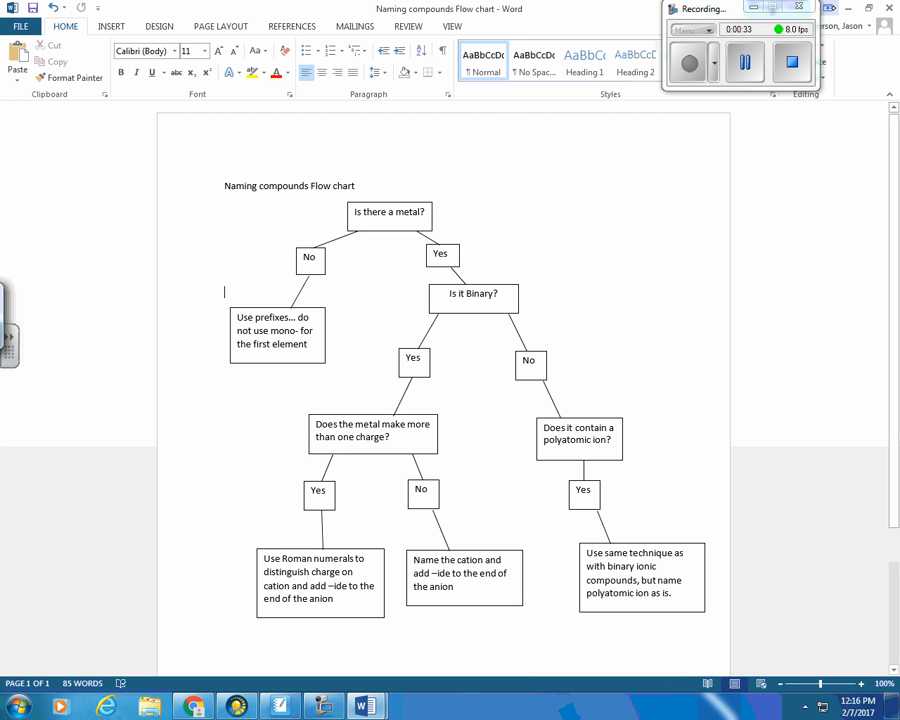
{"action": "mouse_move", "coordinate": [810, 30]}
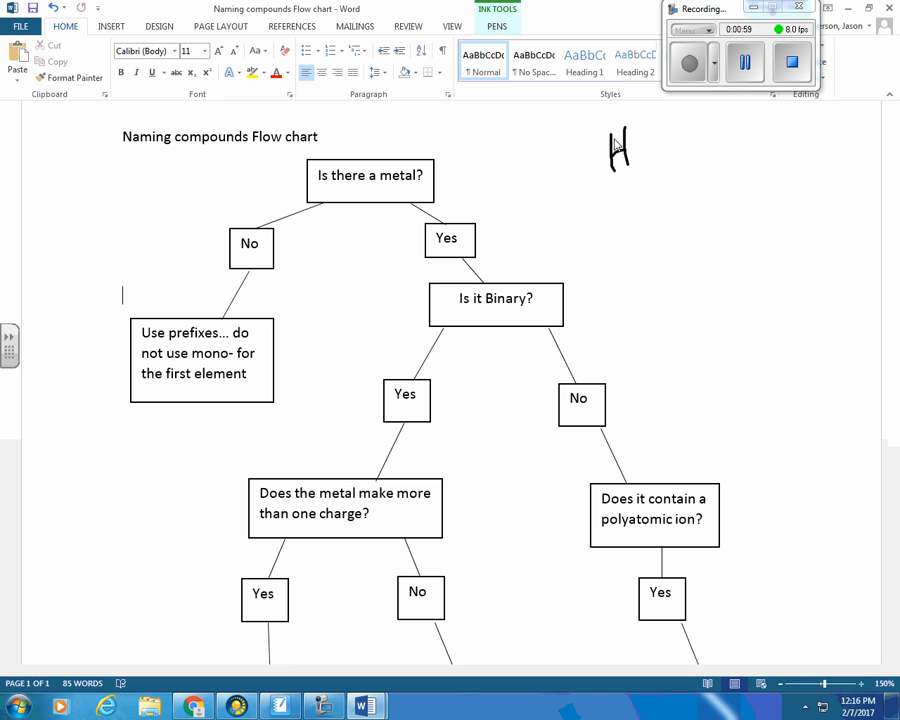
- Handwrite the formula H2S in ink beside the flow chart
{"action": "left_click_drag", "start_coordinate": [618, 155], "coordinate": [660, 150]}
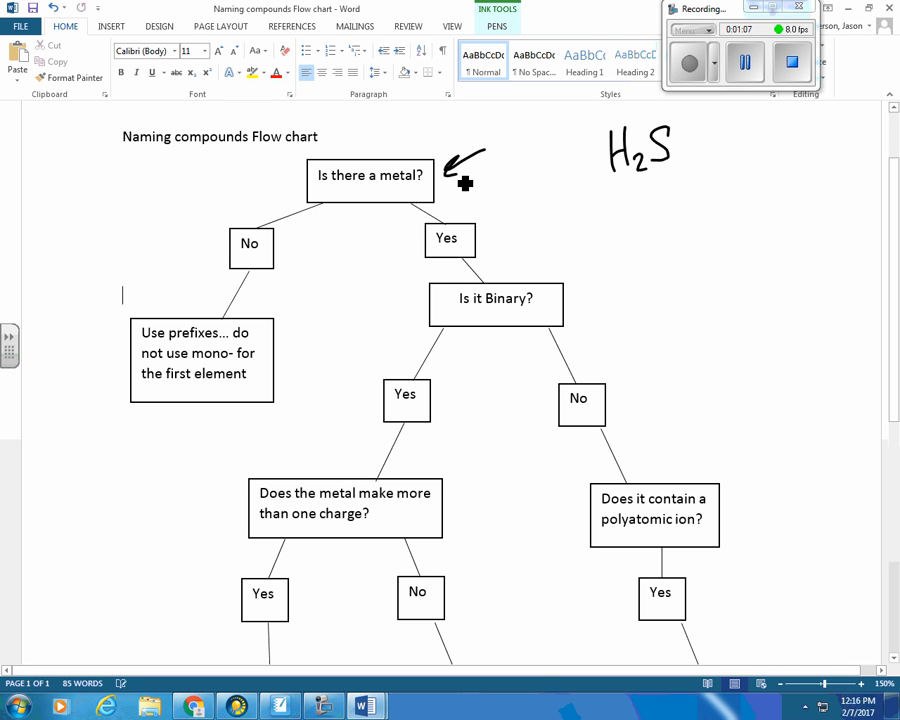
{"action": "mouse_move", "coordinate": [617, 195]}
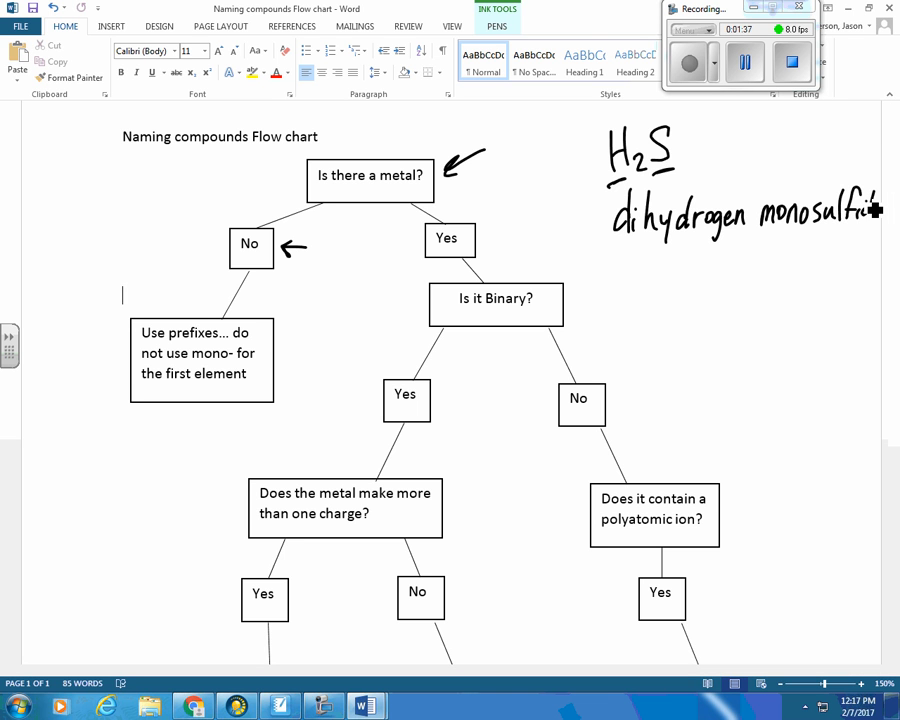
{"action": "mouse_move", "coordinate": [675, 235]}
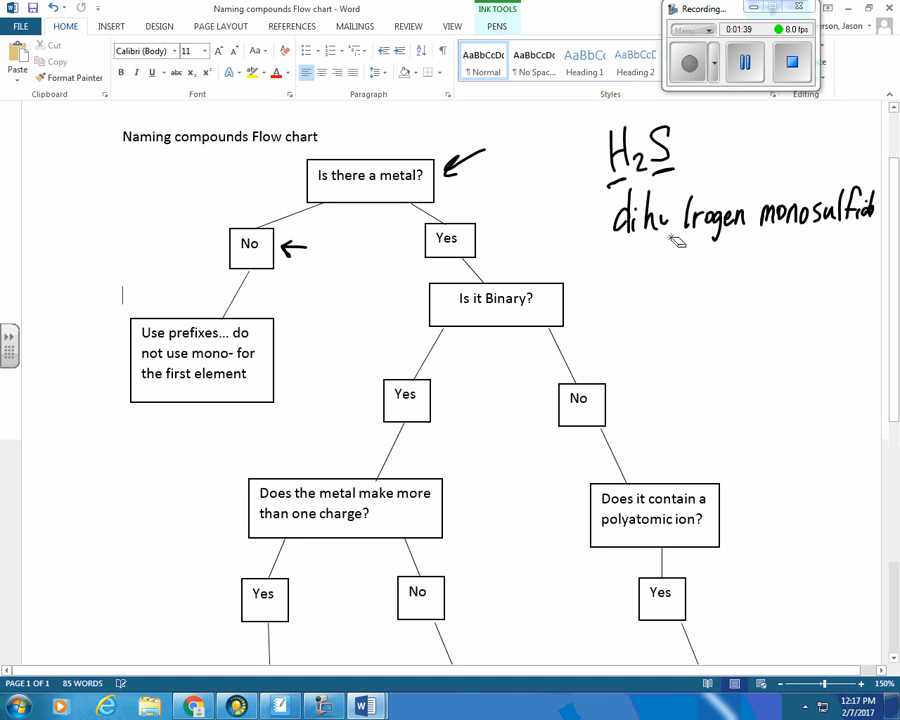
{"action": "mouse_move", "coordinate": [692, 230]}
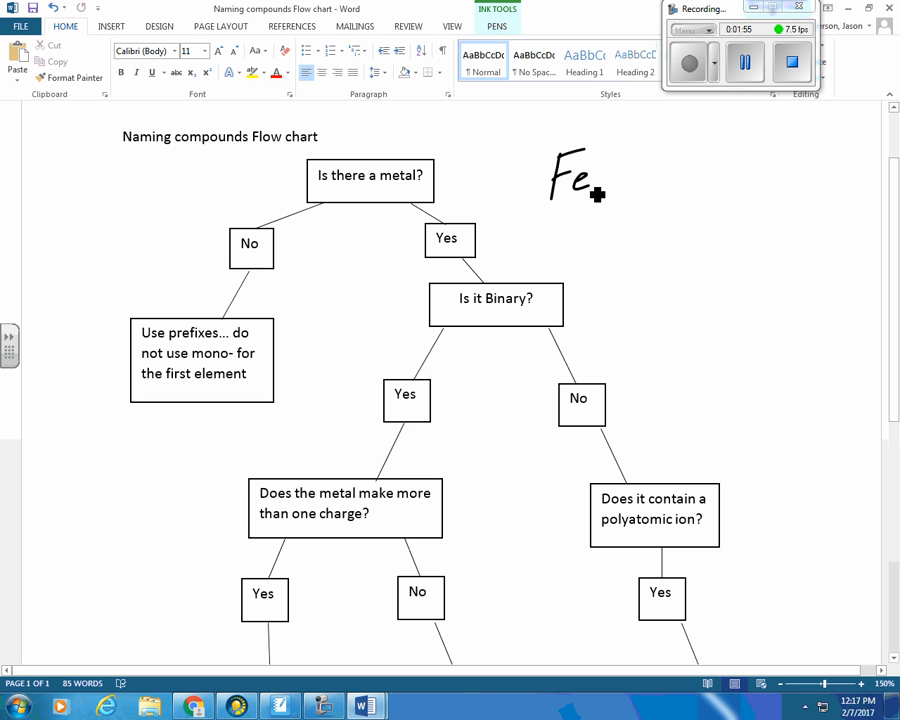
- Handwrite Fe2O3 in ink at the top right of the page
{"action": "left_click", "coordinate": [122, 295]}
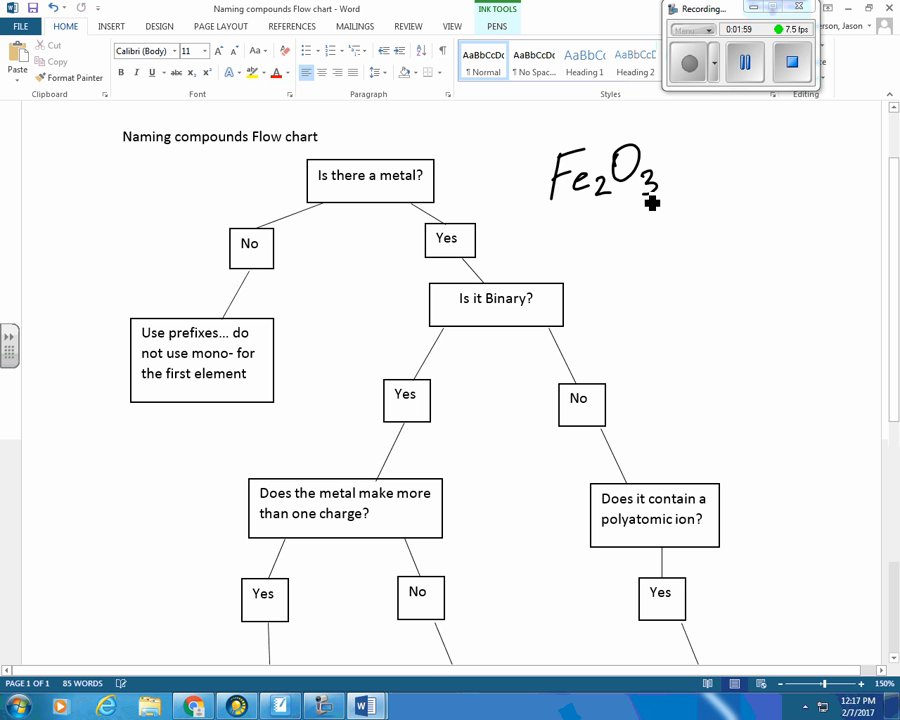
{"action": "mouse_move", "coordinate": [453, 173]}
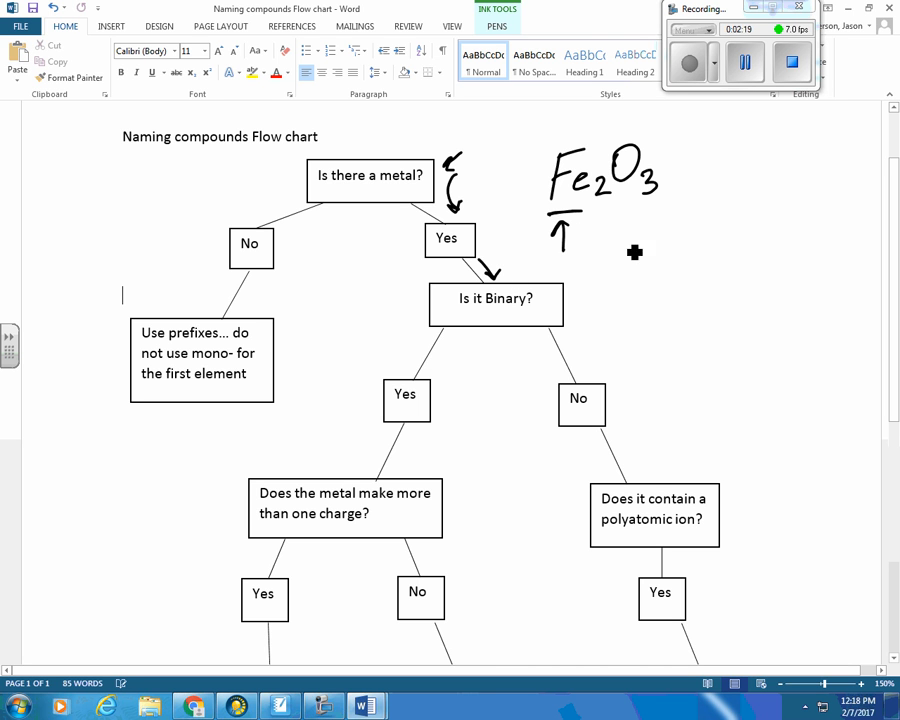
- Ink arrows at the oxygen in Fe2O3 and the Yes to 'more than one charge'
{"action": "left_click_drag", "start_coordinate": [630, 245], "coordinate": [630, 210]}
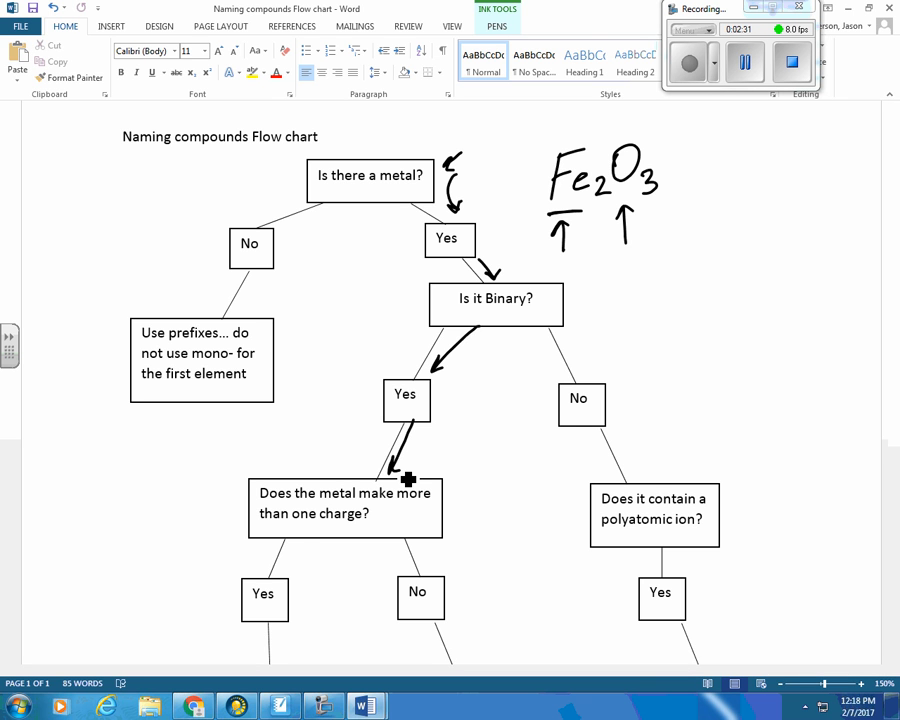
{"action": "left_click_drag", "start_coordinate": [408, 480], "coordinate": [295, 555]}
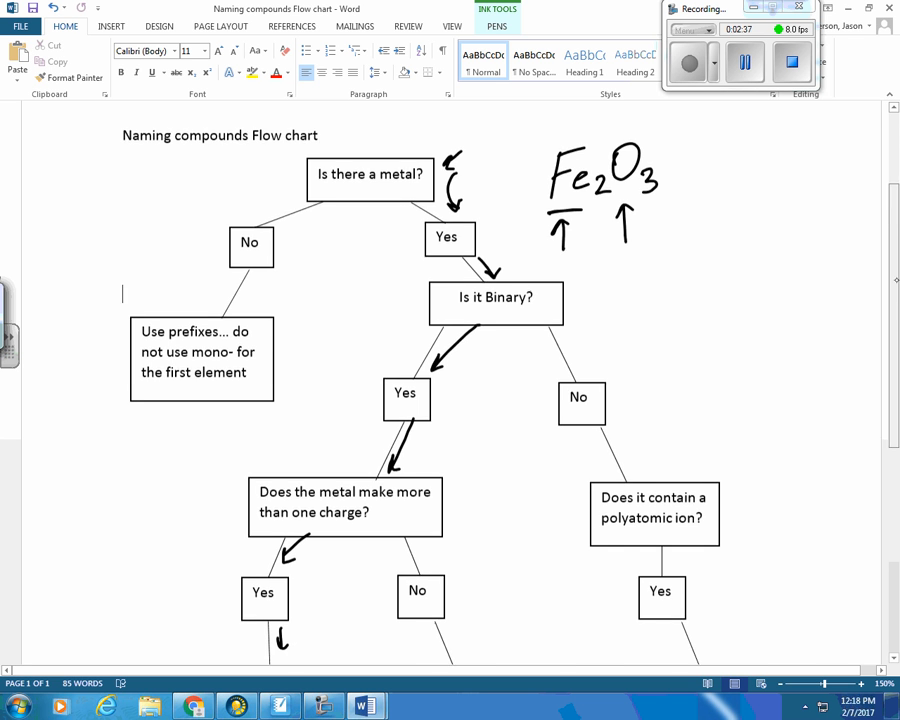
- Check the Roman numerals box, then handwrite 'Iron' below Fe2O3
{"action": "scroll", "scroll_direction": "down", "scroll_amount": 3}
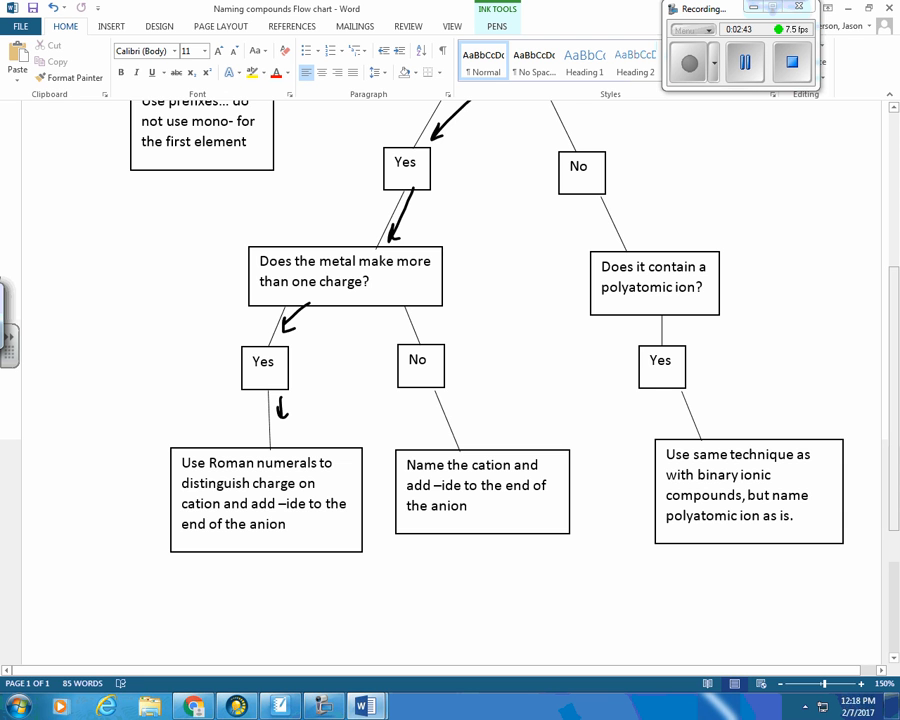
{"action": "scroll", "scroll_direction": "up", "scroll_amount": 3}
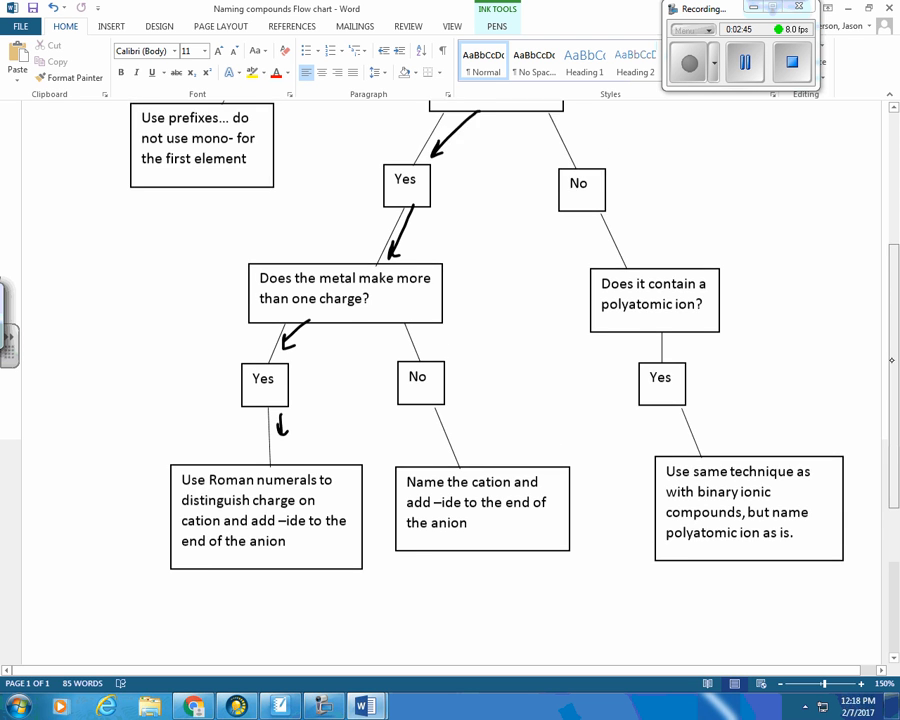
{"action": "scroll", "scroll_direction": "up", "scroll_amount": 3}
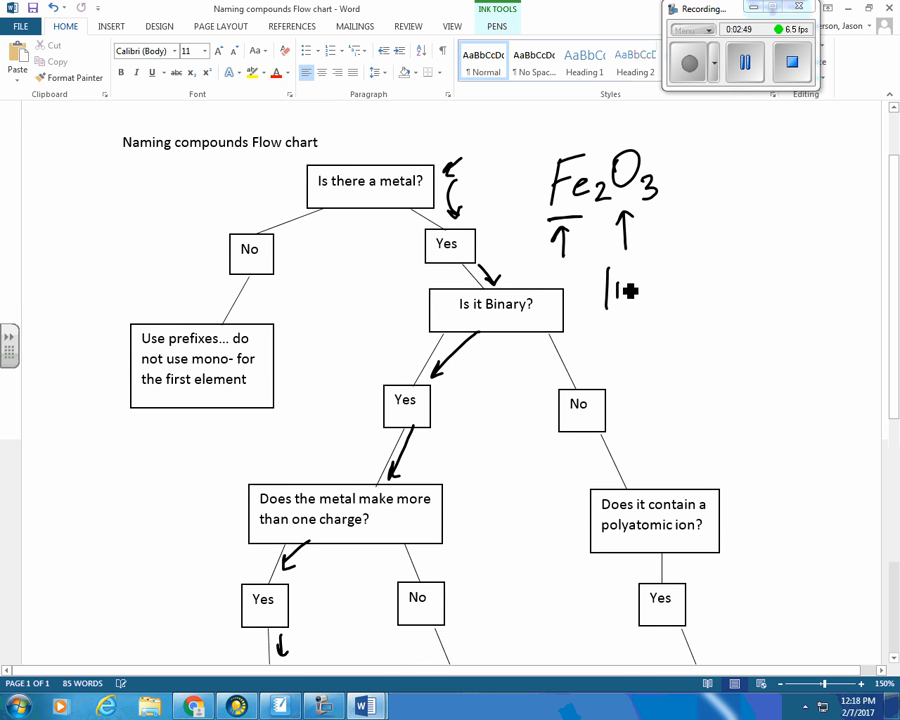
{"action": "left_click_drag", "start_coordinate": [605, 290], "coordinate": [650, 290]}
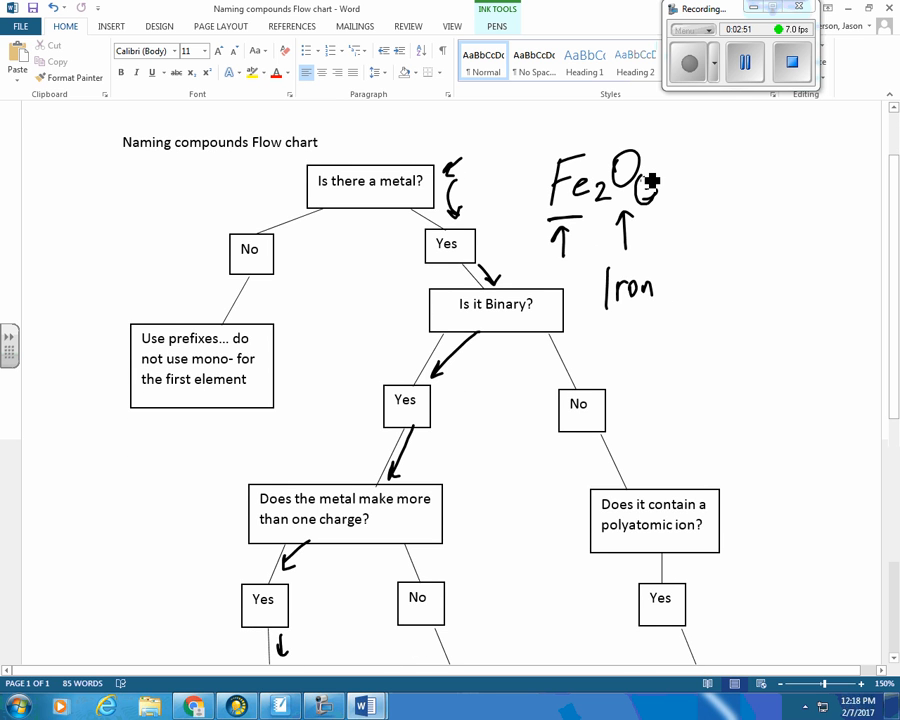